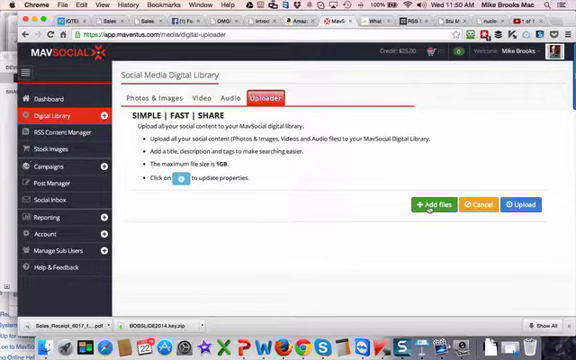
Add making videos.JPG to the Digital Library upload queue
{"action": "left_click", "coordinate": [446, 204]}
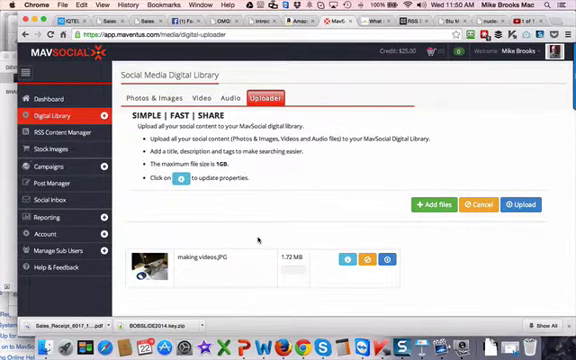
{"action": "scroll", "scroll_direction": "down", "scroll_amount": 3}
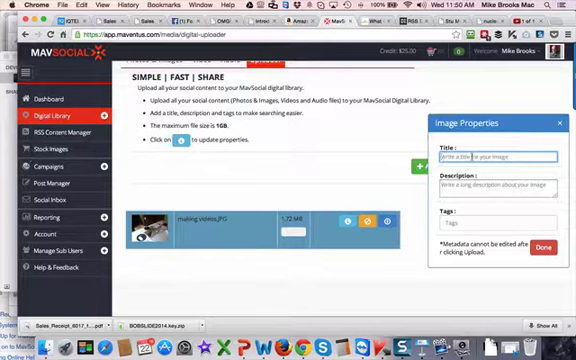
Title the photo 'My video recording studio' and tag it 'nuclear chowder videos'
{"action": "type", "text": "My video recording studio"}
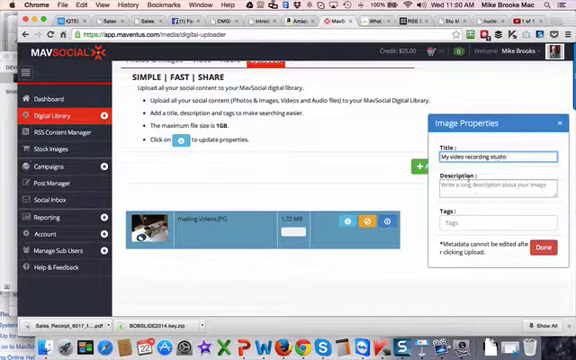
{"action": "left_click", "coordinate": [500, 225]}
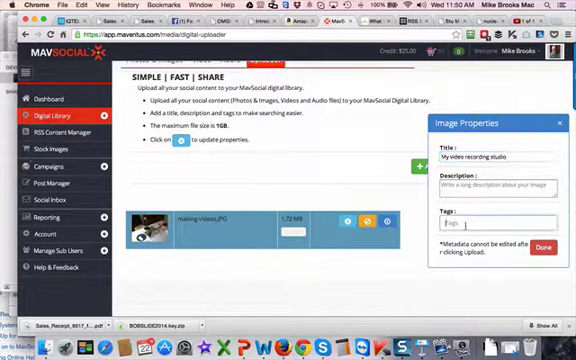
{"action": "type", "text": "nude"}
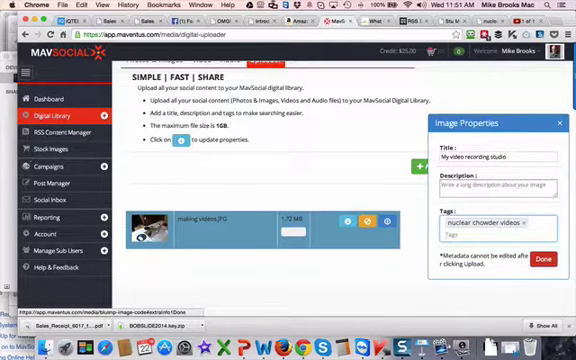
{"action": "left_click", "coordinate": [541, 253]}
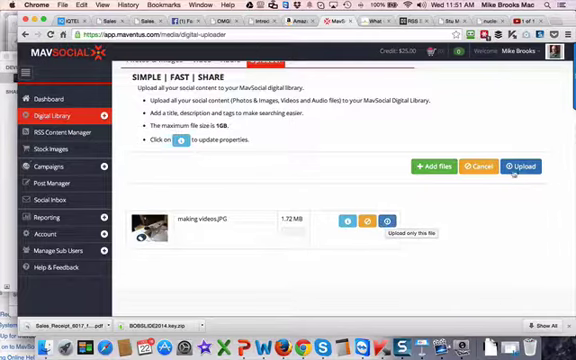
{"action": "mouse_move", "coordinate": [383, 218]}
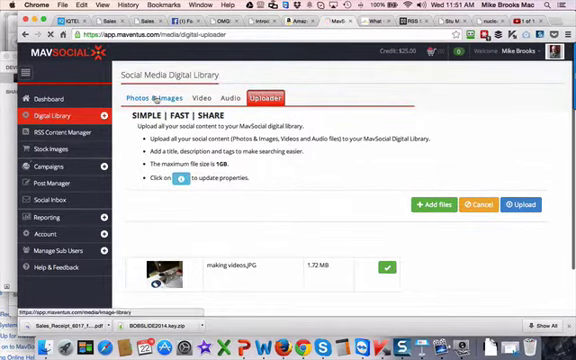
Upload the studio photo and switch to the Photos & Images collection
{"action": "left_click", "coordinate": [155, 98]}
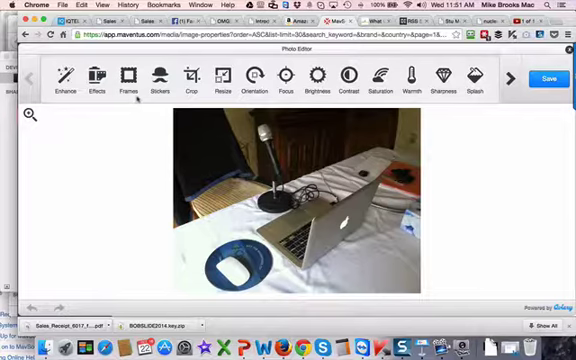
Open the studio photo in the Photo Editor and reveal the remaining tools
{"action": "left_click", "coordinate": [508, 78]}
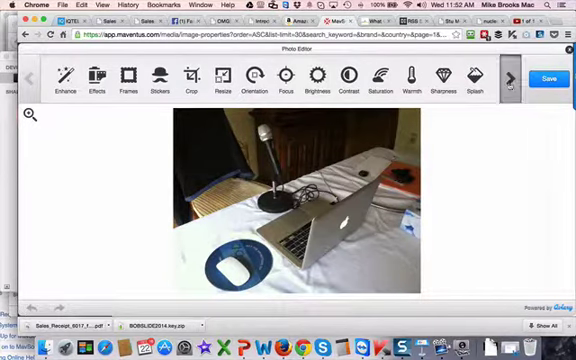
{"action": "left_click", "coordinate": [513, 77]}
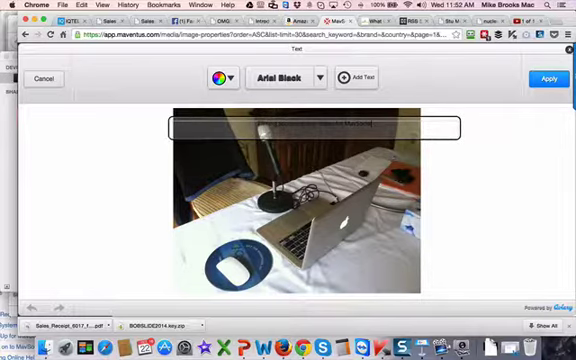
Add the caption 'Filming some training videos for MavSocial' and pick its colour
{"action": "left_click", "coordinate": [219, 78]}
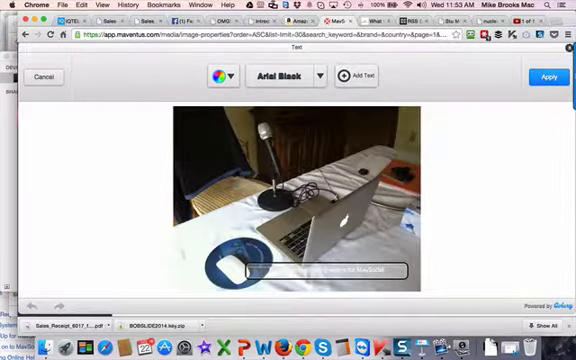
{"action": "left_click", "coordinate": [221, 76]}
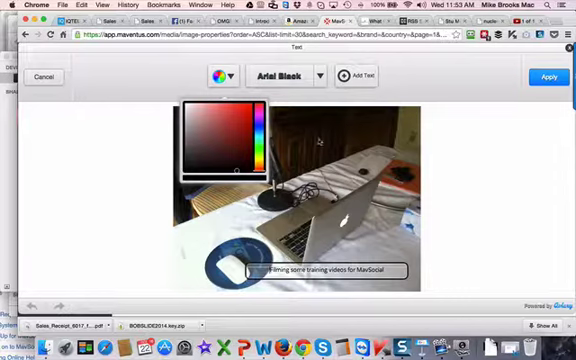
{"action": "left_click", "coordinate": [221, 76]}
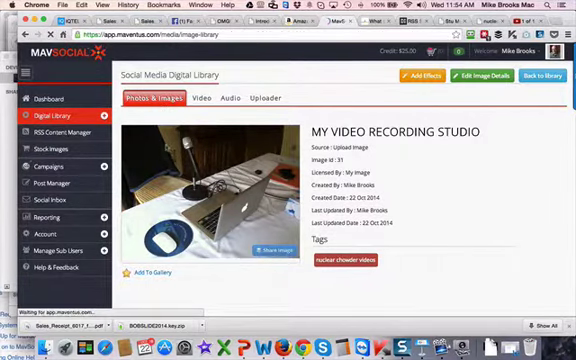
Save the captioned image as 'My Video Recording Studio' and go back to the library
{"action": "left_click", "coordinate": [544, 79]}
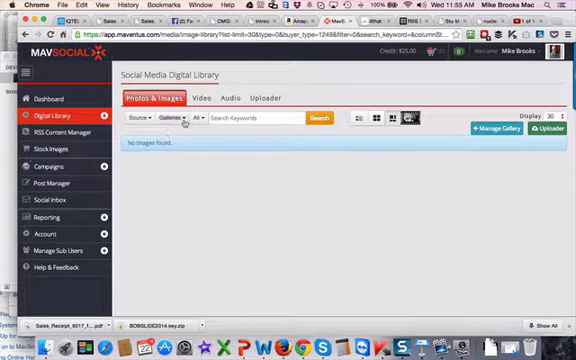
Reload the Photos & Images list and open Post Manager with the photo attached
{"action": "left_click", "coordinate": [166, 118]}
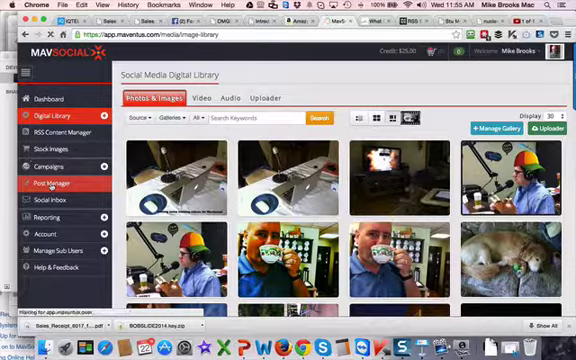
{"action": "left_click", "coordinate": [57, 184]}
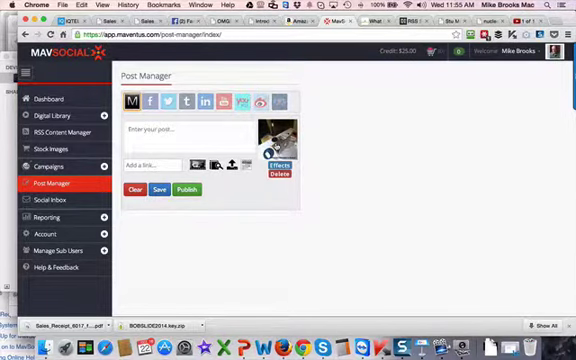
Write the training-videos blog post message and select four social networks
{"action": "left_click", "coordinate": [190, 131]}
{"action": "type", "text": "I'm filming some training videos for a blog post I am writing about MavSocial"}
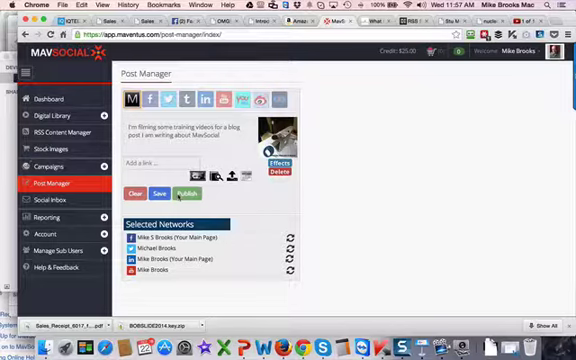
Open the attached photo in the editor and show the Frames panel
{"action": "left_click", "coordinate": [187, 191]}
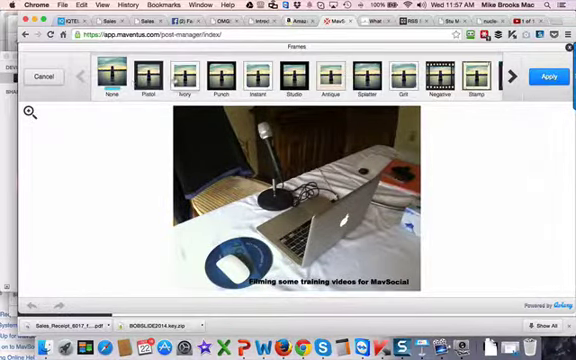
Cancel the photo editor and discard unsaved edits, returning to the post draft
{"action": "left_click", "coordinate": [146, 75]}
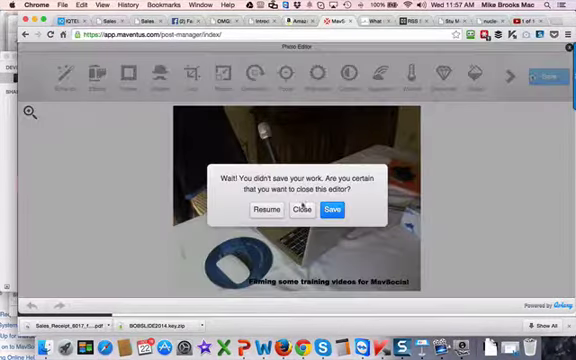
{"action": "left_click", "coordinate": [300, 210]}
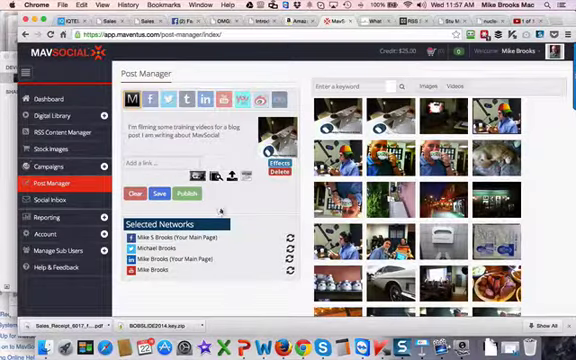